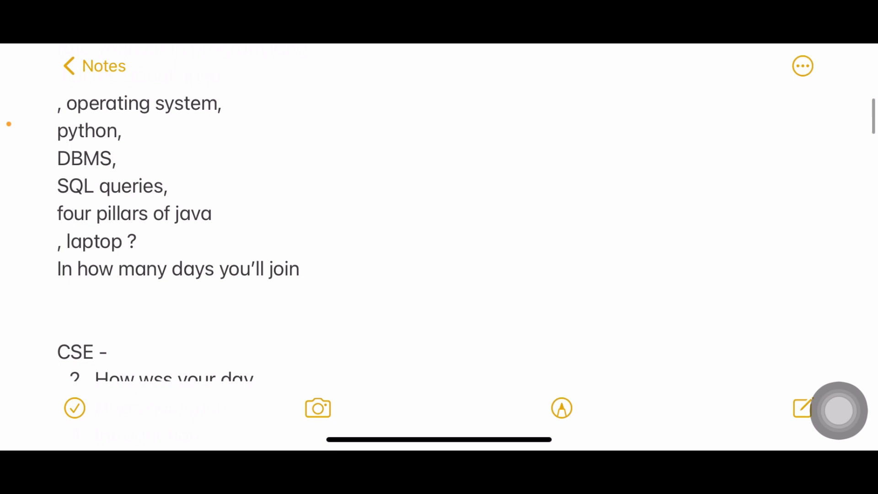
pyautogui.scroll(-3)
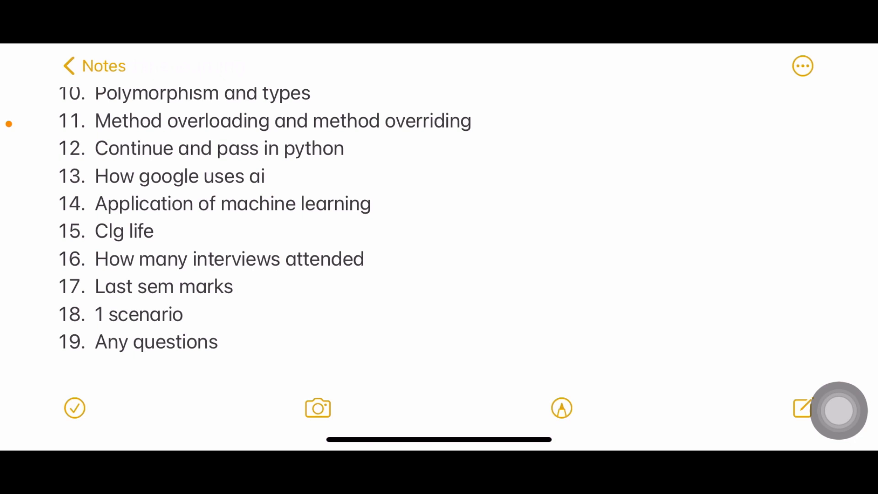
pyautogui.scroll(-3)
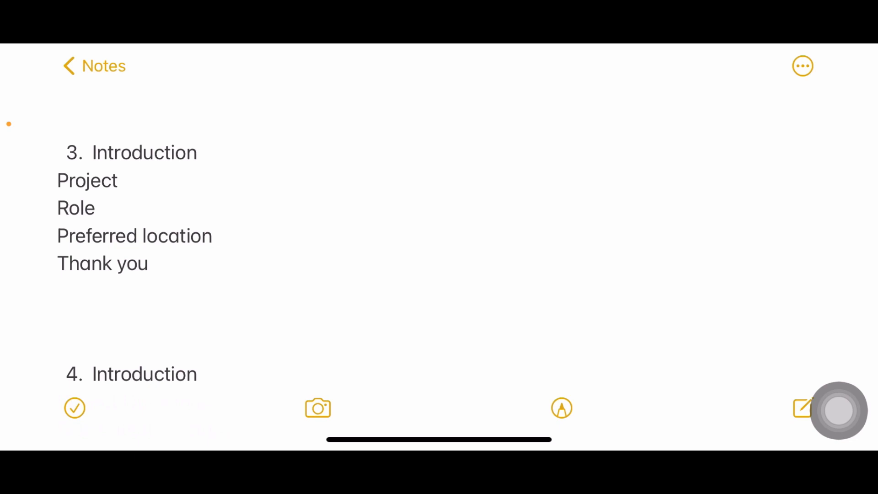
pyautogui.scroll(-3)
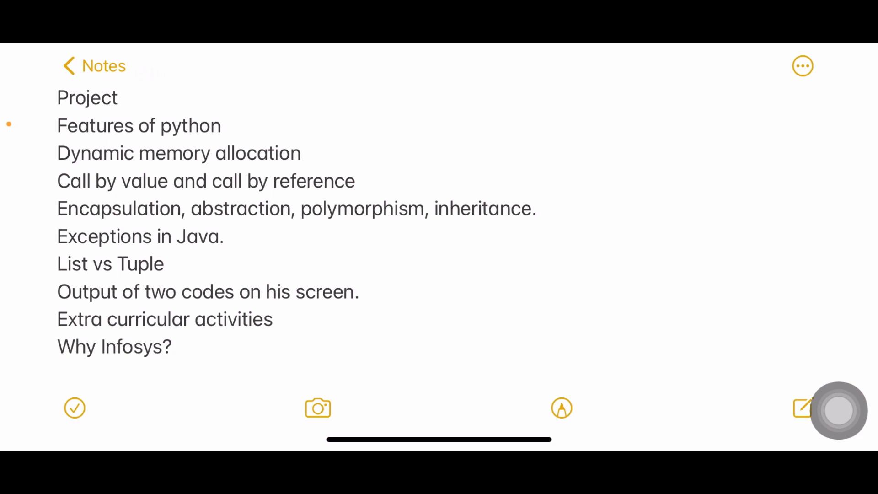
pyautogui.scroll(-3)
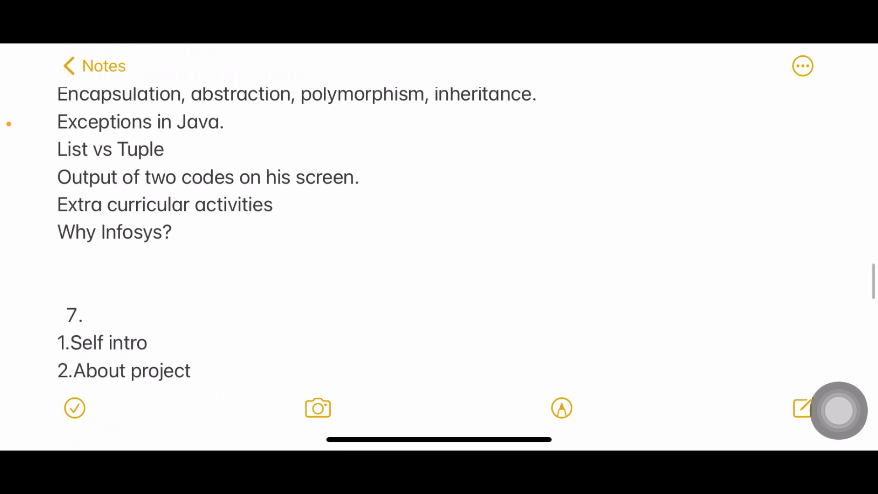
pyautogui.scroll(-3)
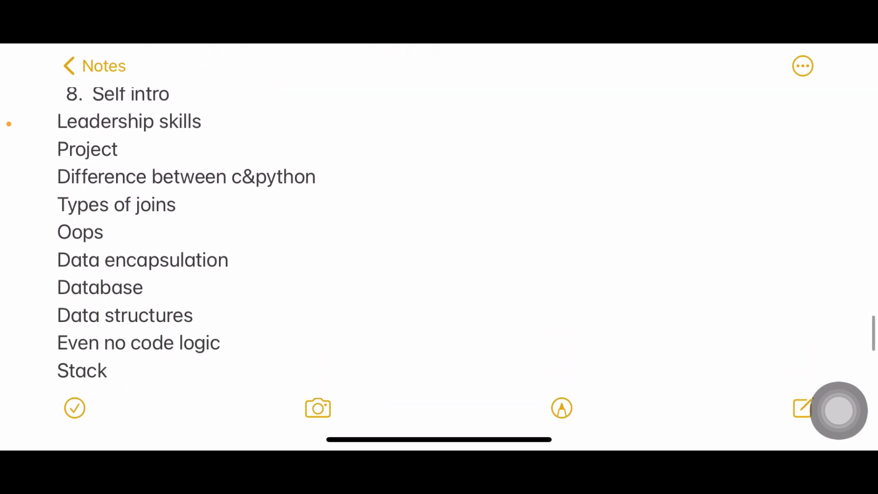
pyautogui.scroll(-3)
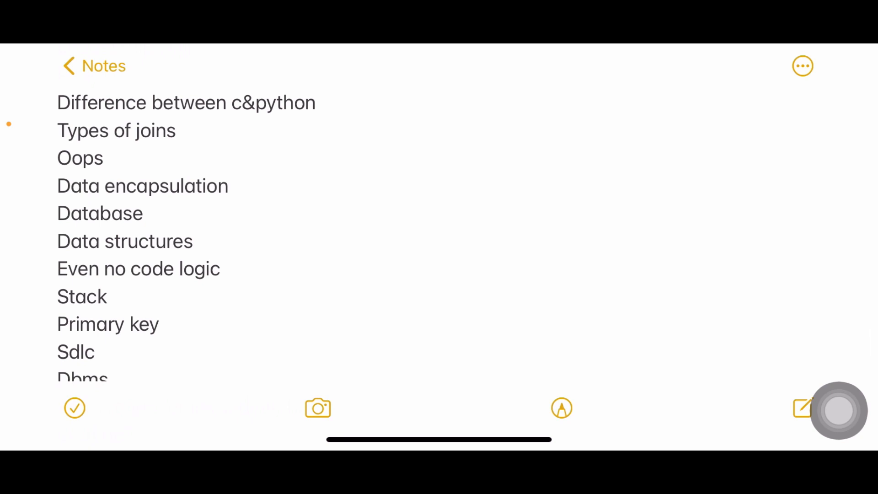
pyautogui.scroll(-3)
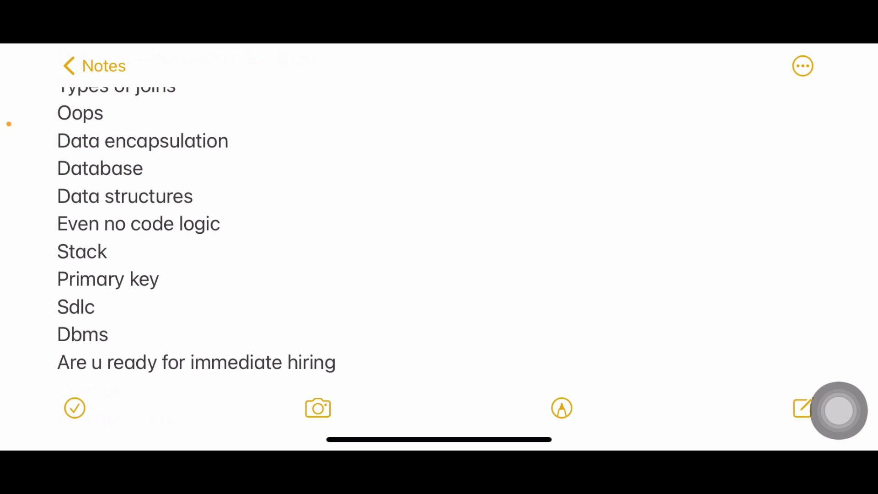